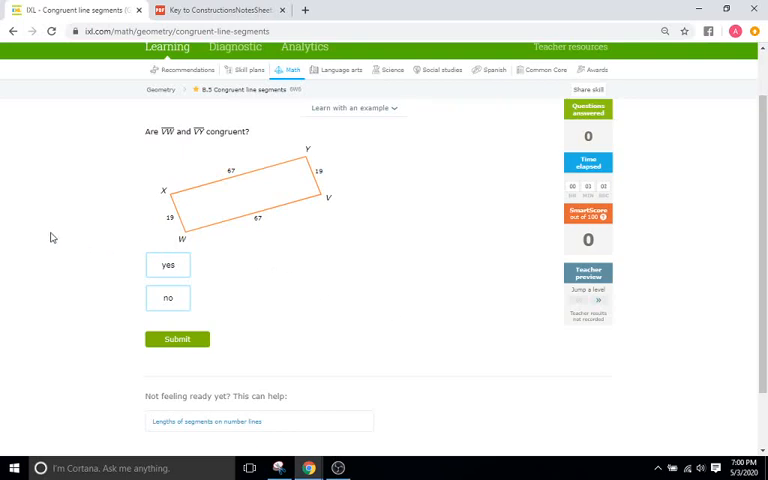
mouse_move(72, 163)
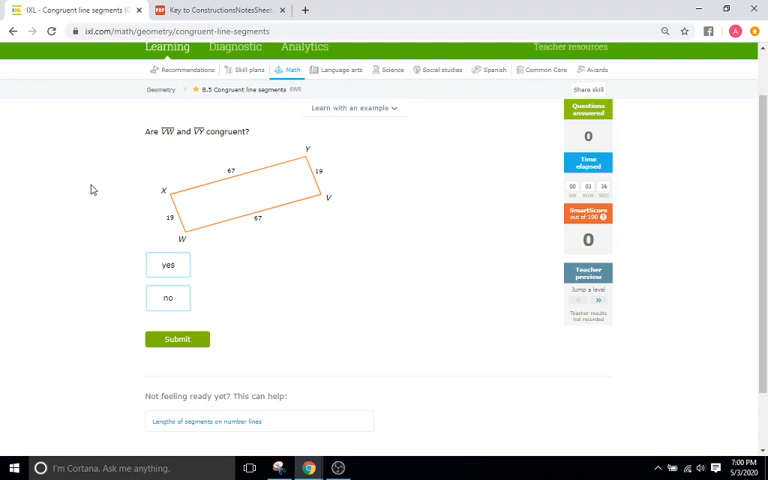
mouse_move(100, 136)
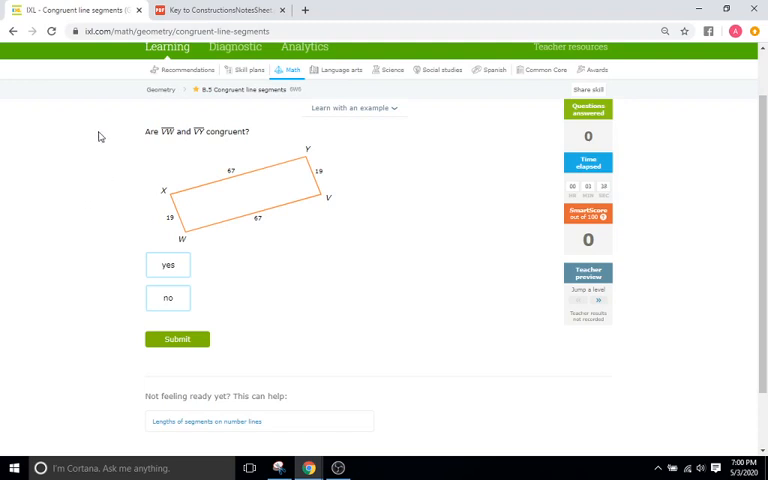
mouse_move(166, 143)
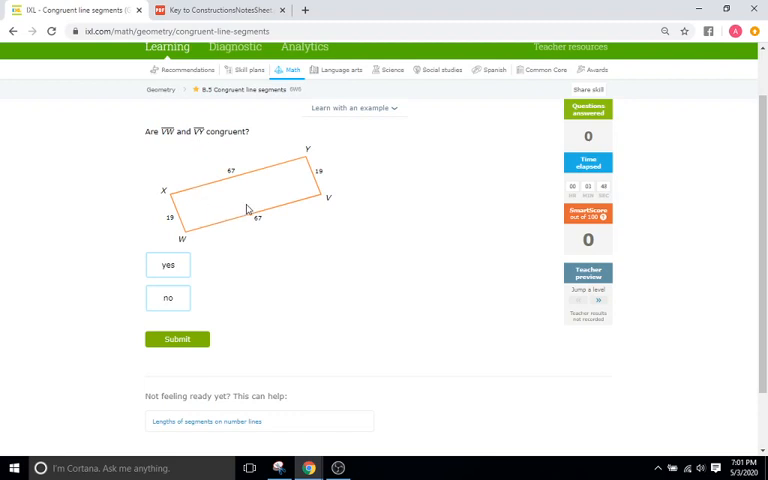
mouse_move(243, 227)
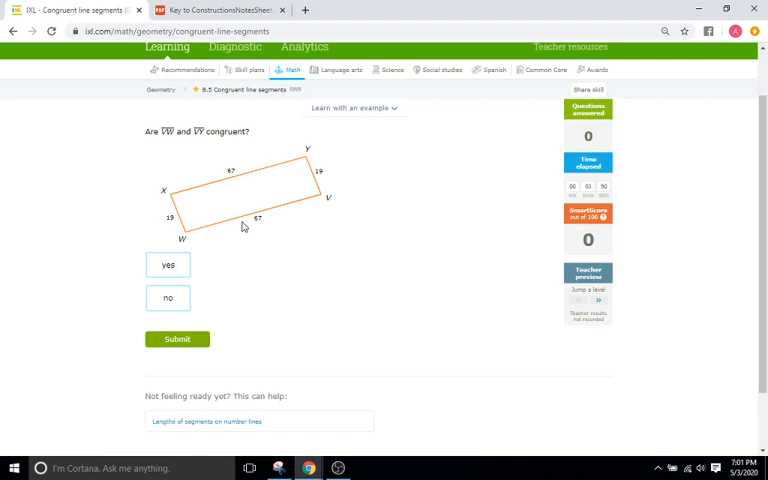
mouse_move(268, 224)
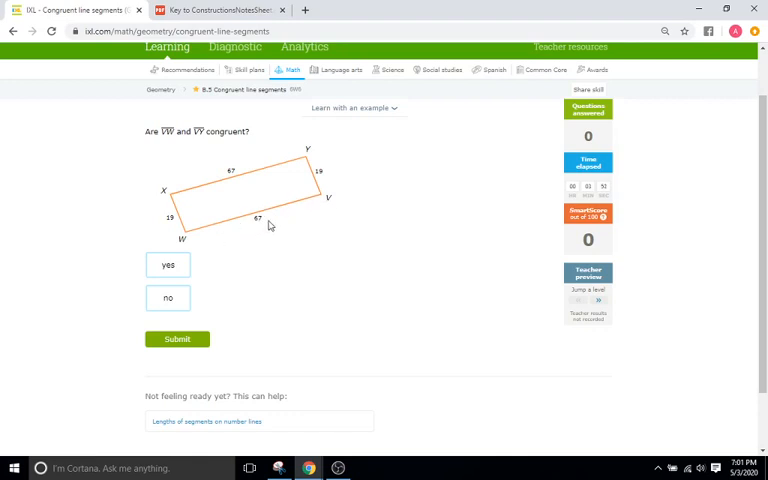
mouse_move(306, 177)
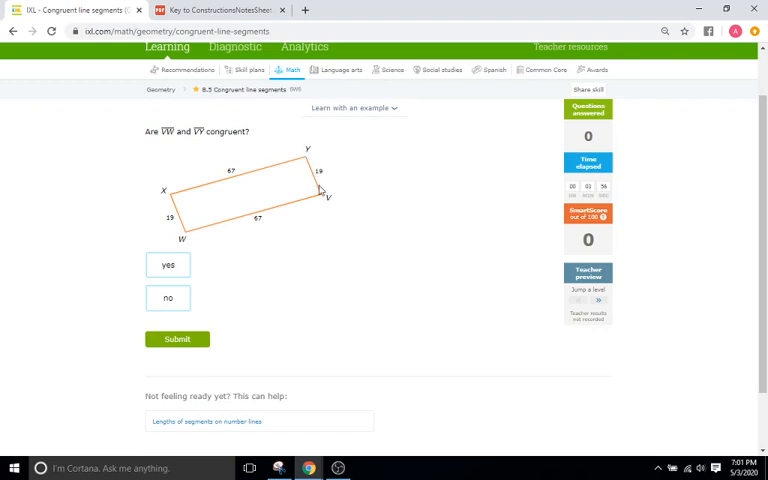
mouse_move(322, 187)
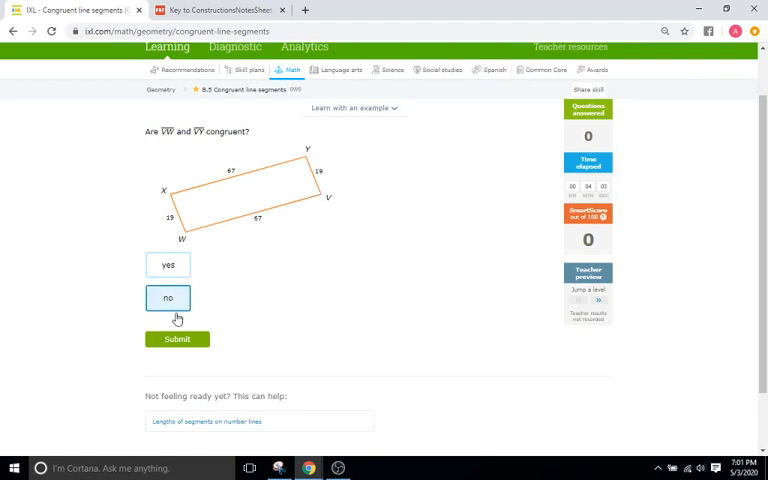
Submit 'no' for VW/VY, submit 'yes' for QR/ST (SmartScore 19), then mark 'yes' for BC/BD
left_click(177, 338)
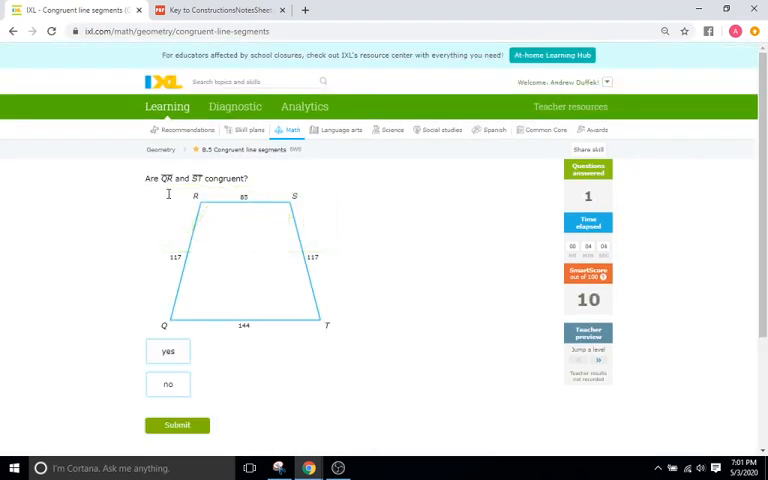
mouse_move(168, 188)
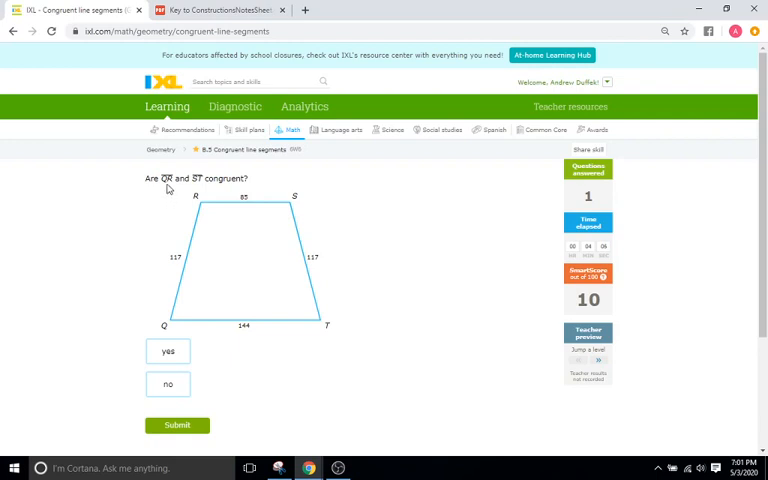
mouse_move(200, 206)
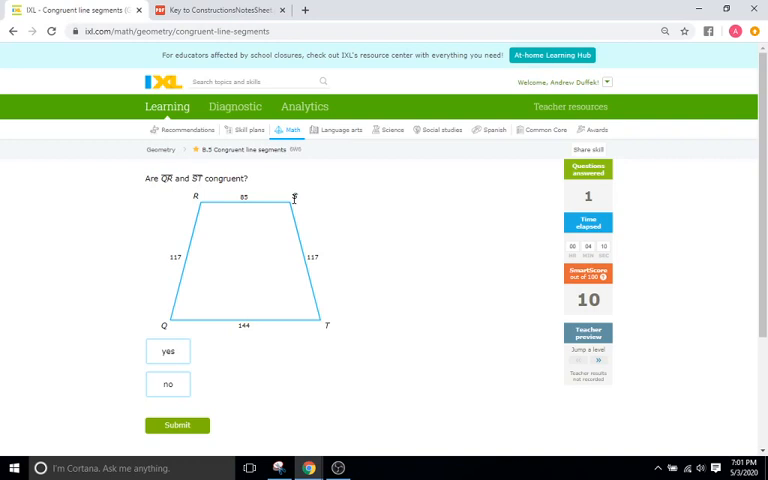
mouse_move(324, 298)
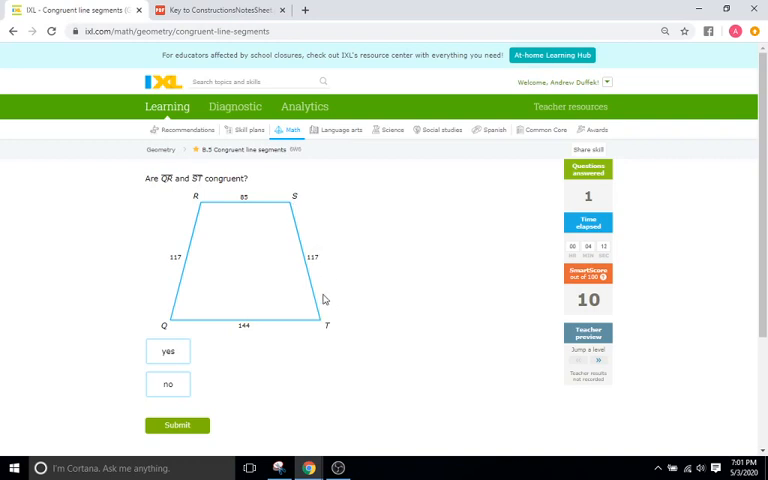
mouse_move(315, 266)
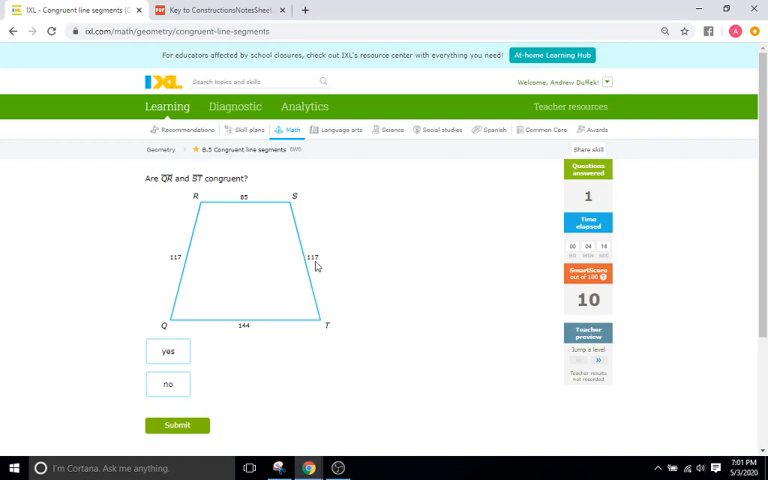
mouse_move(160, 267)
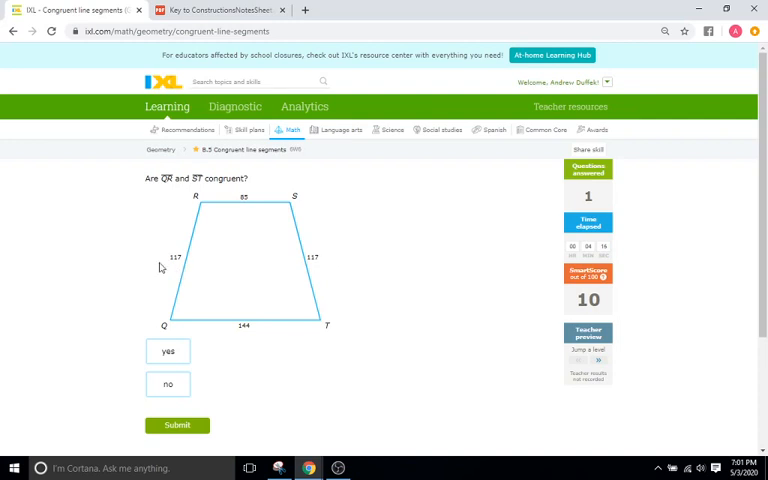
left_click(167, 351)
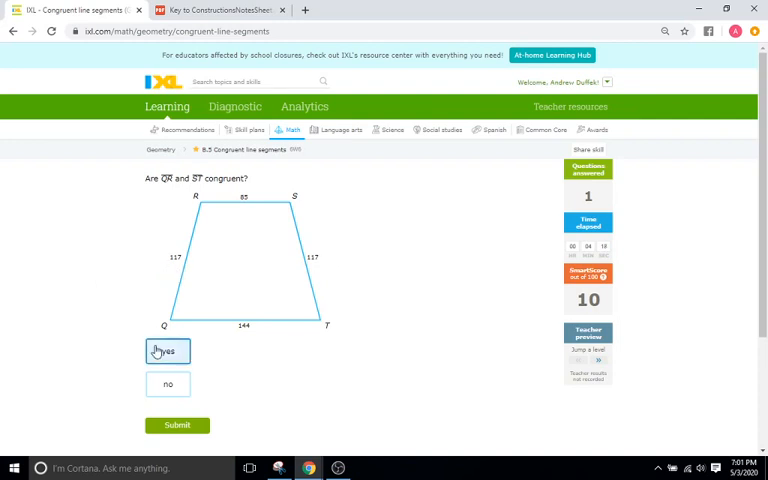
left_click(167, 350)
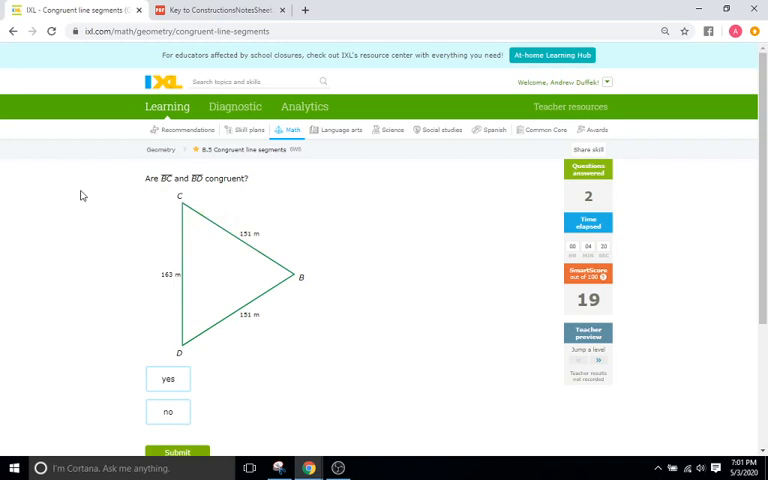
mouse_move(160, 194)
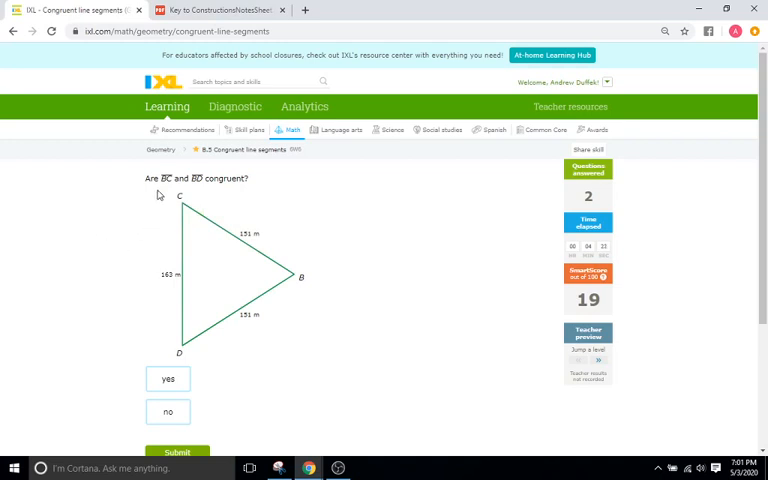
mouse_move(251, 310)
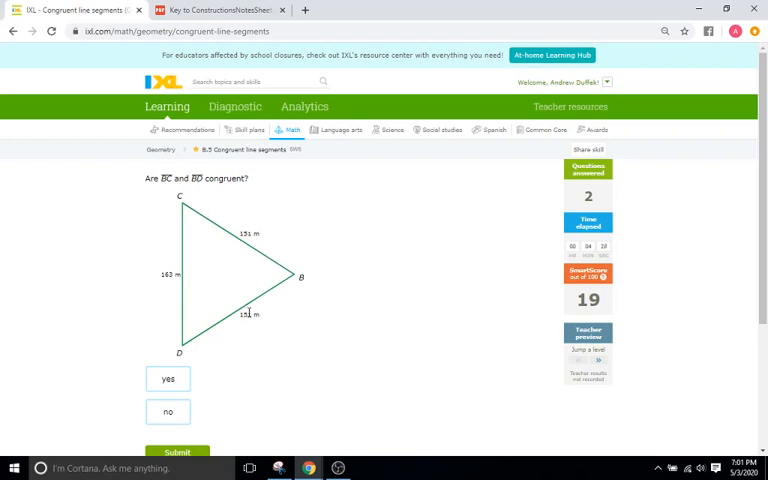
left_click(168, 378)
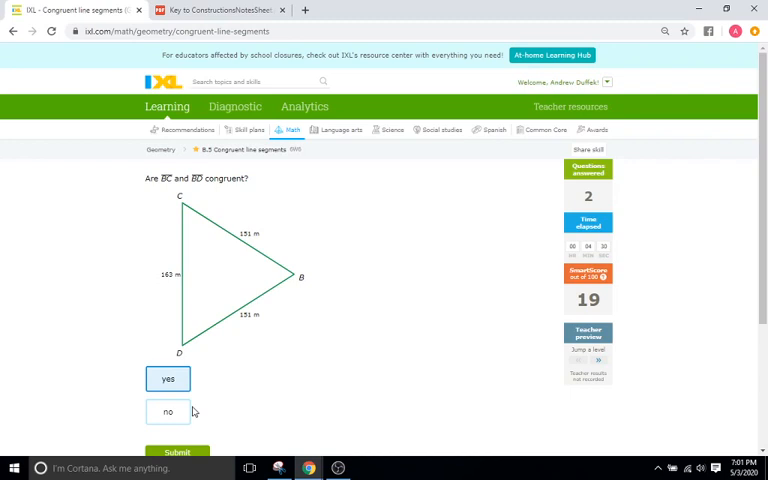
Submit 'yes' for BC ≅ BD and 'no' for UV ≅ WX
left_click(177, 451)
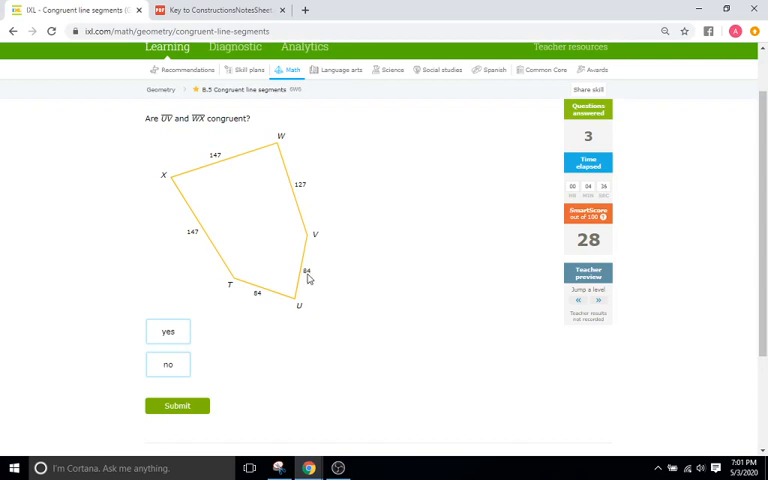
mouse_move(148, 151)
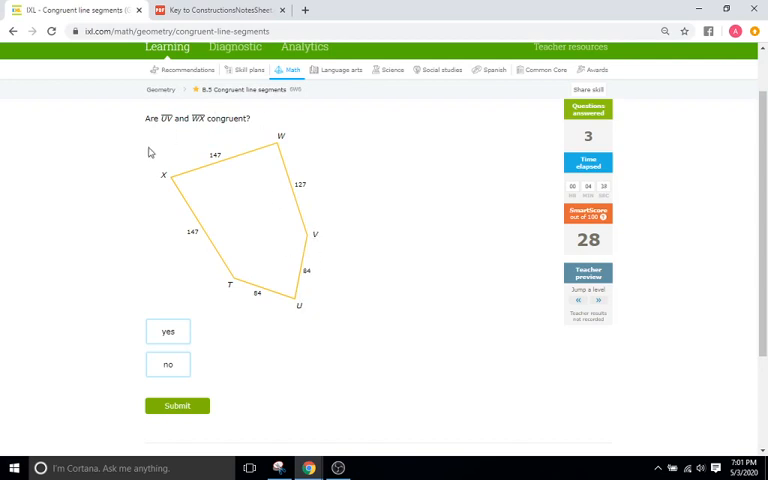
mouse_move(211, 168)
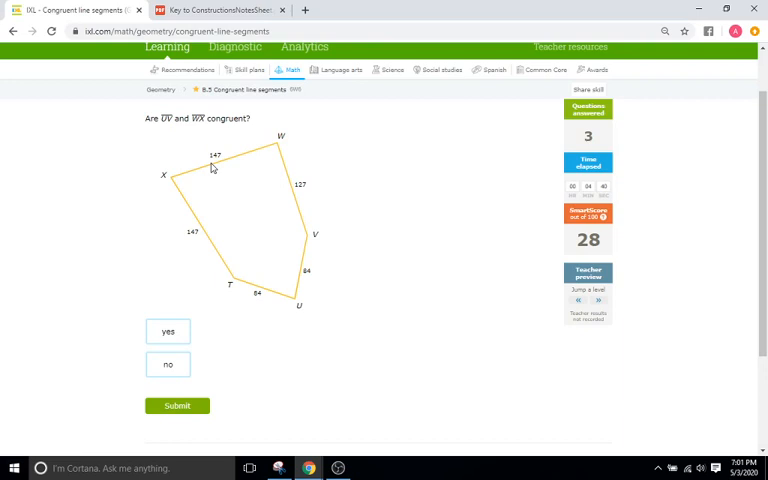
left_click(168, 364)
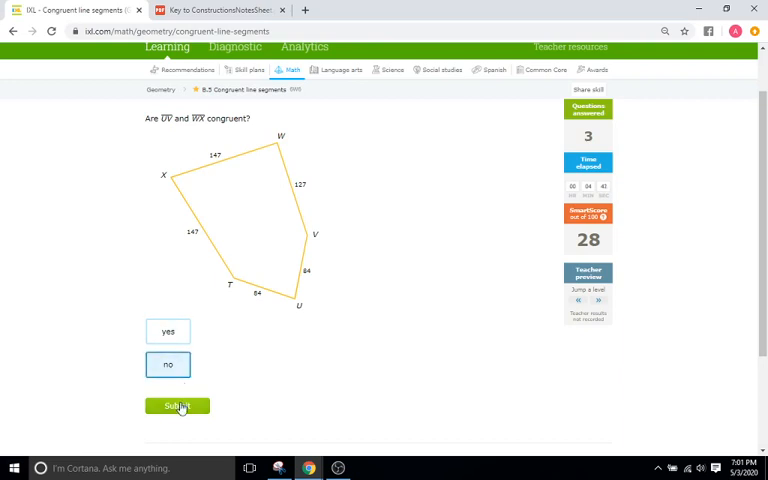
left_click(177, 406)
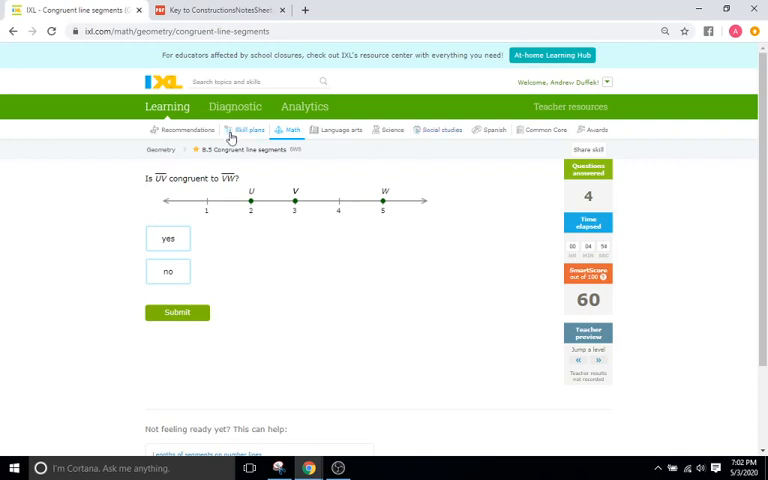
mouse_move(152, 189)
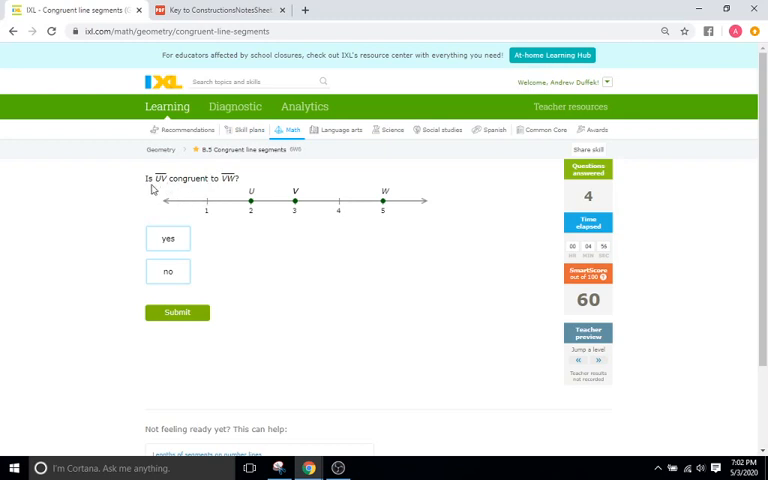
mouse_move(308, 252)
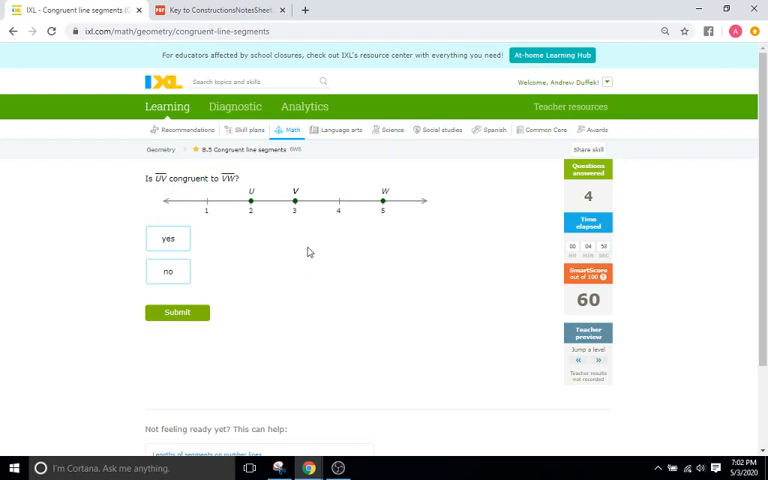
mouse_move(302, 212)
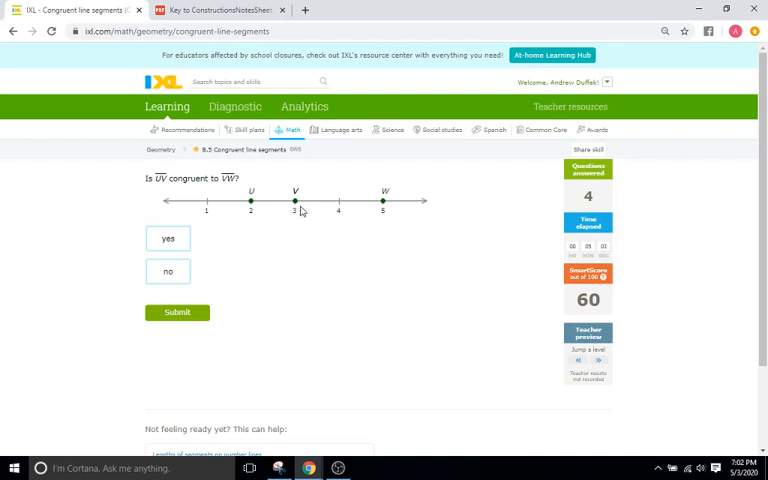
mouse_move(308, 205)
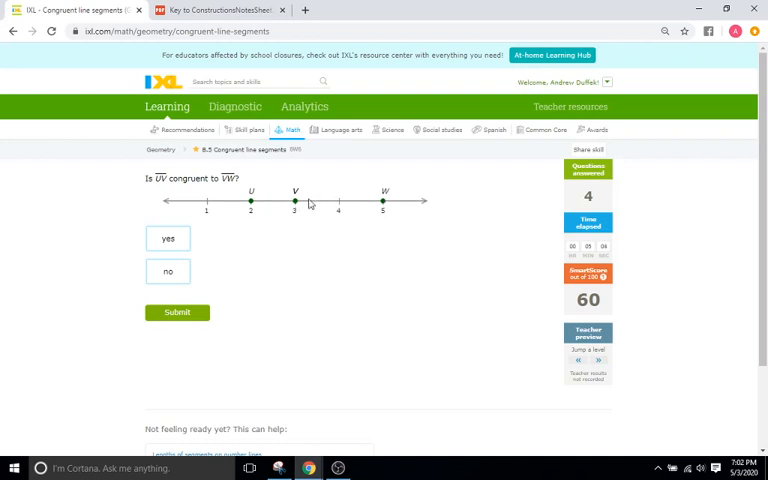
mouse_move(277, 213)
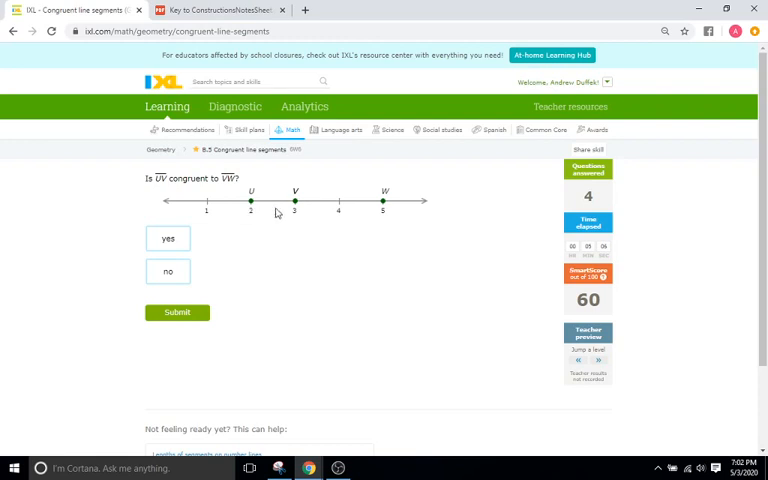
mouse_move(305, 209)
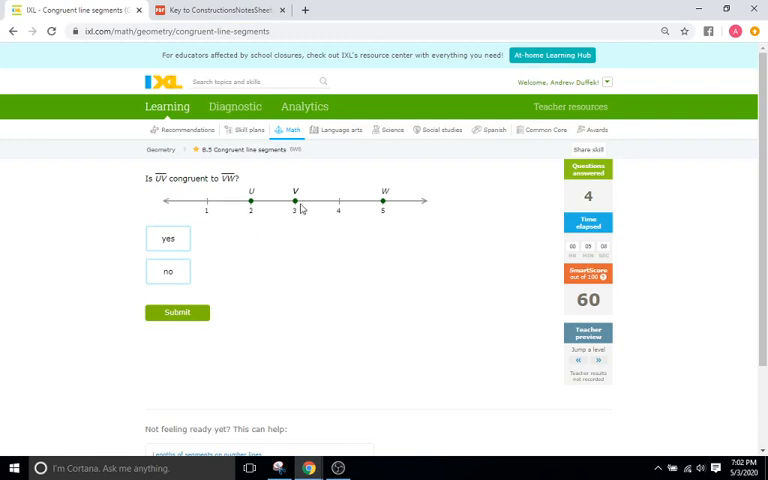
mouse_move(293, 248)
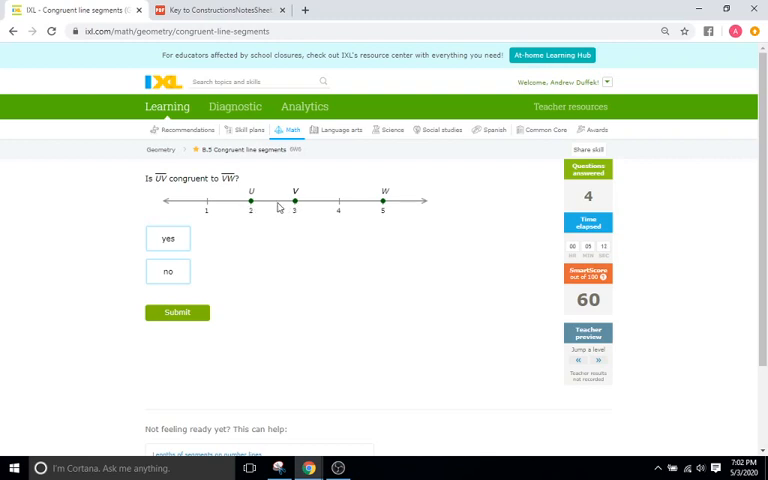
mouse_move(286, 210)
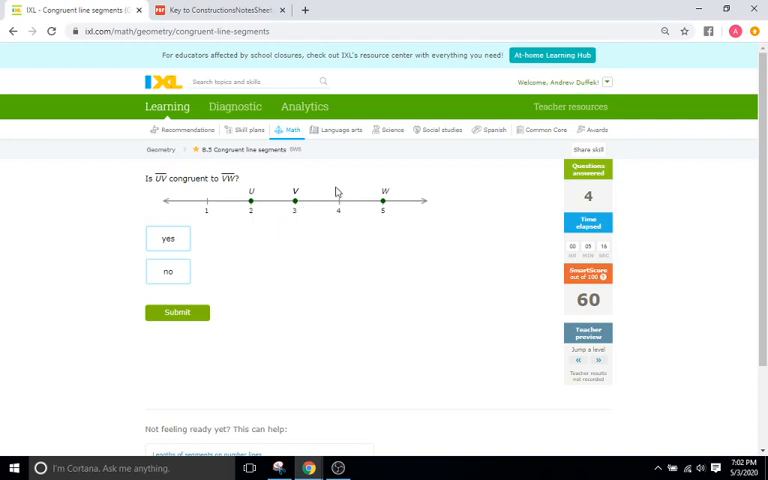
Answer and submit 'no' for whether UV is congruent to VW
left_click(167, 271)
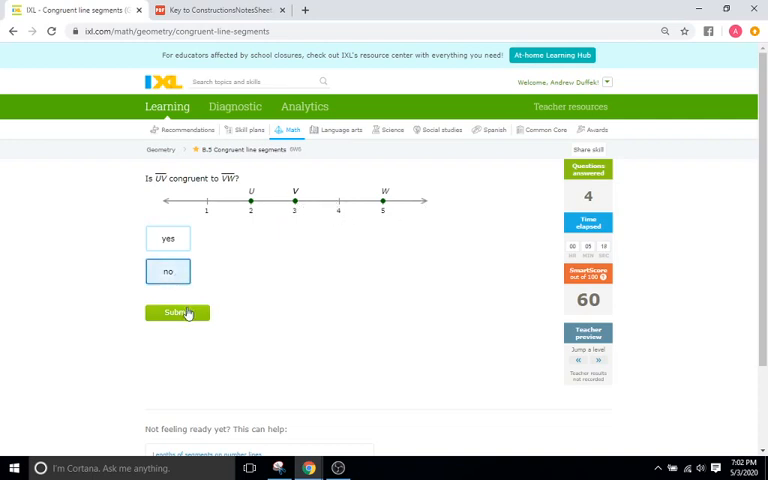
left_click(177, 312)
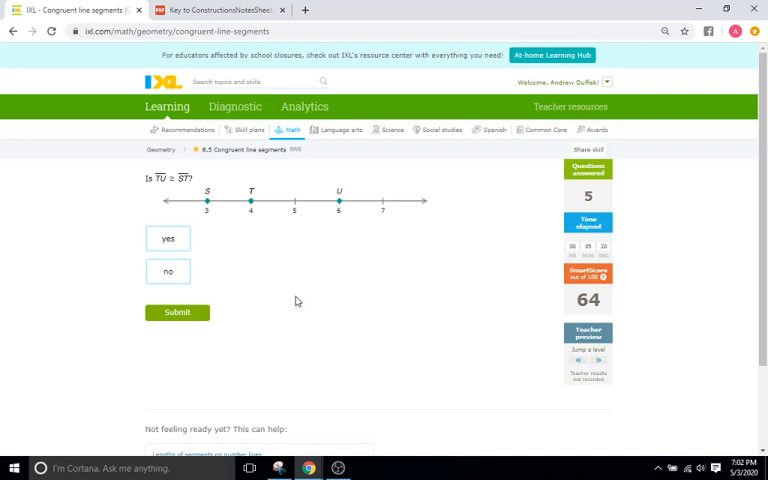
mouse_move(237, 223)
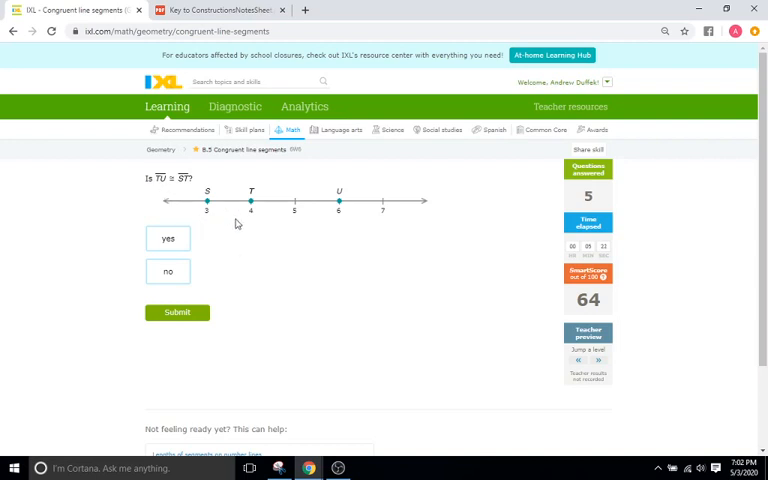
mouse_move(211, 207)
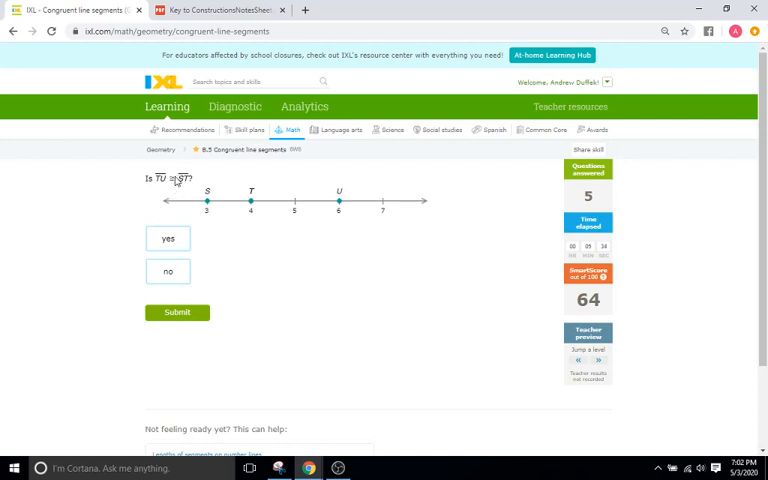
mouse_move(256, 231)
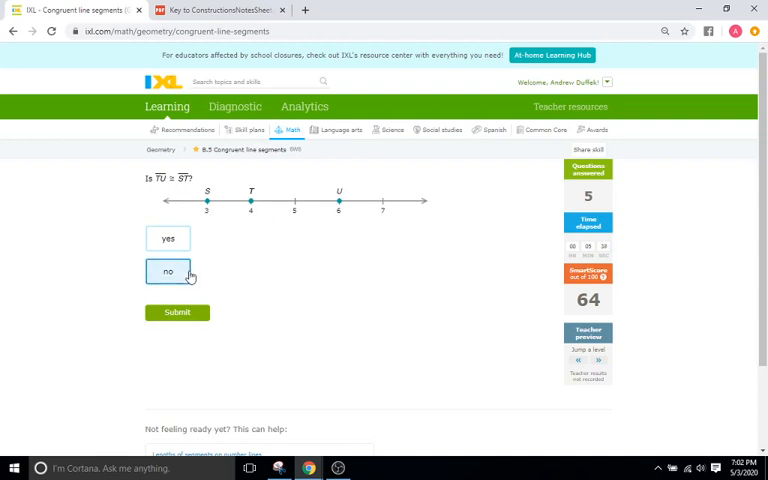
Answer and submit 'no' for whether TU is congruent to ST
left_click(177, 312)
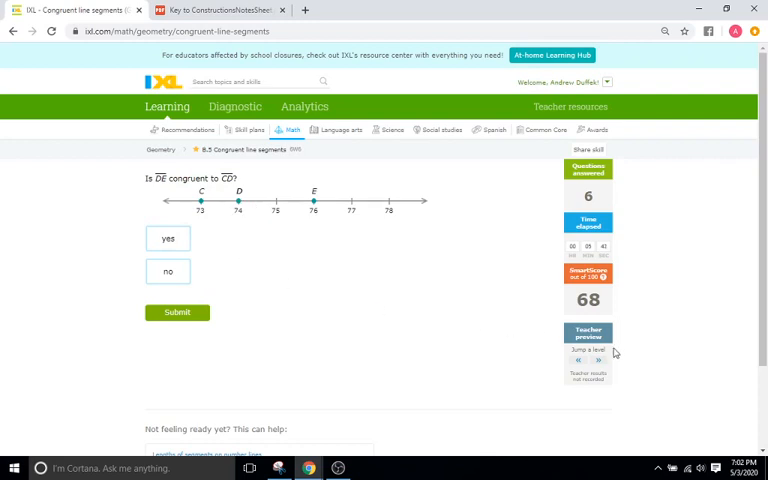
left_click(177, 312)
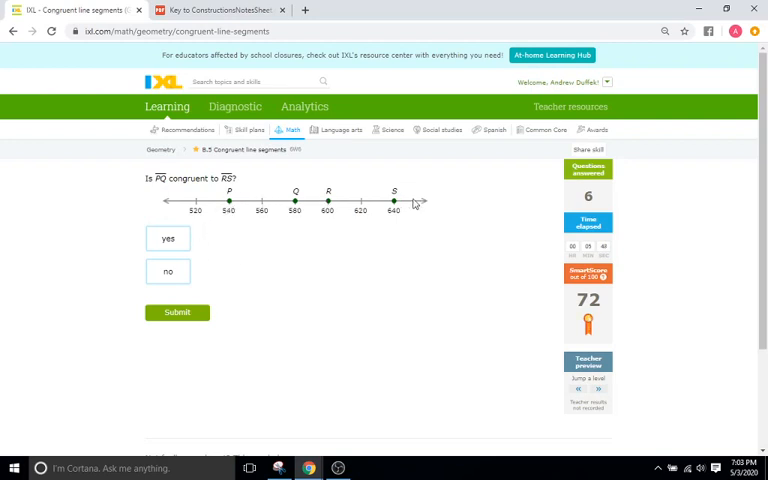
mouse_move(285, 235)
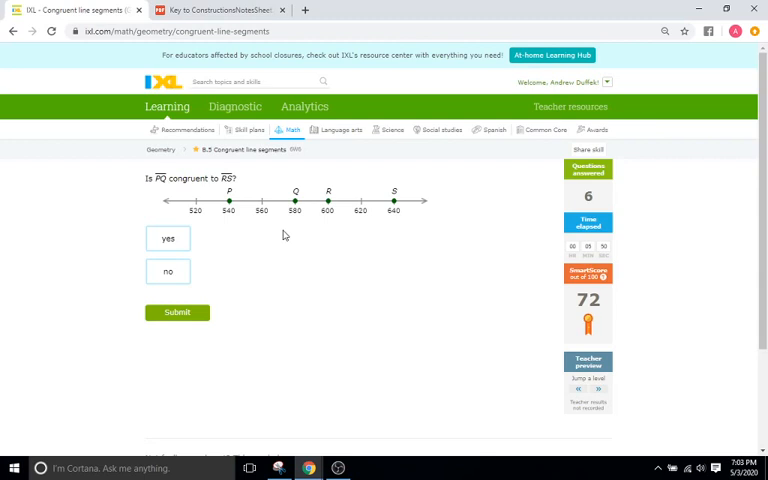
mouse_move(320, 231)
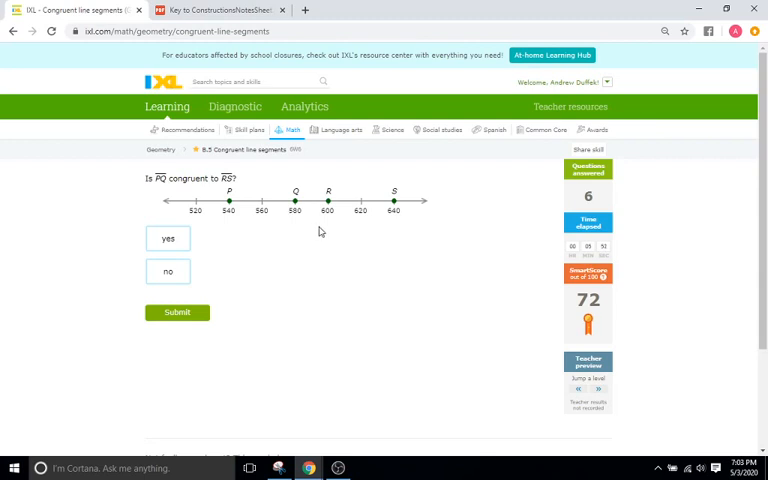
mouse_move(398, 222)
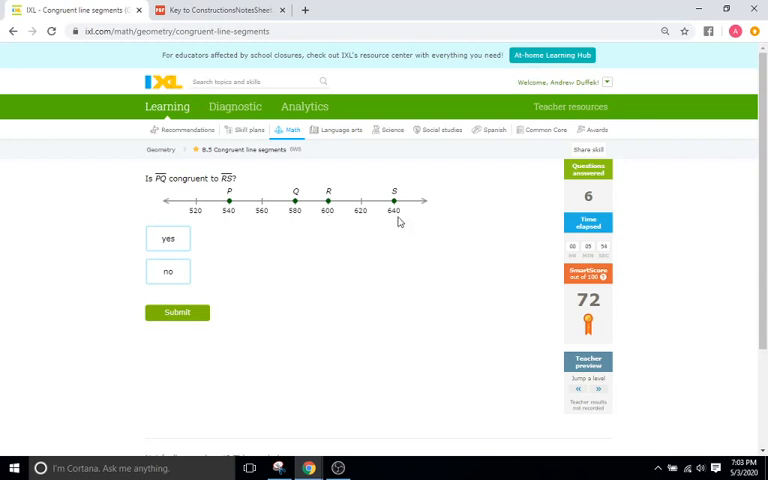
mouse_move(271, 280)
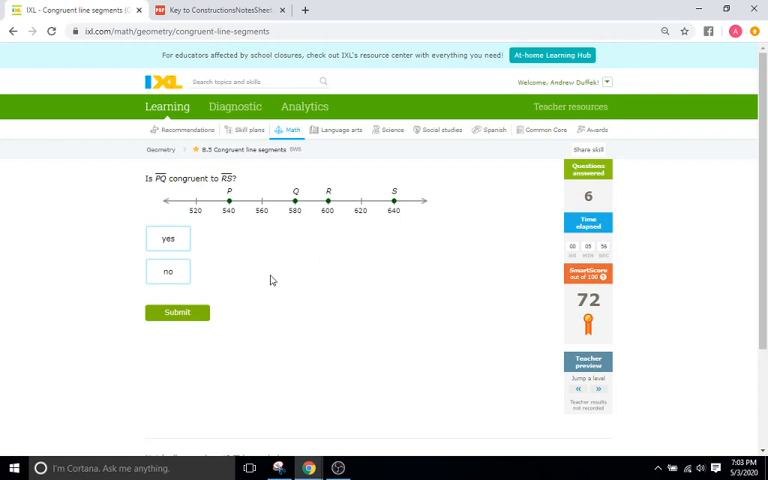
Answer and submit 'yes' for whether PQ is congruent to RS
left_click(177, 312)
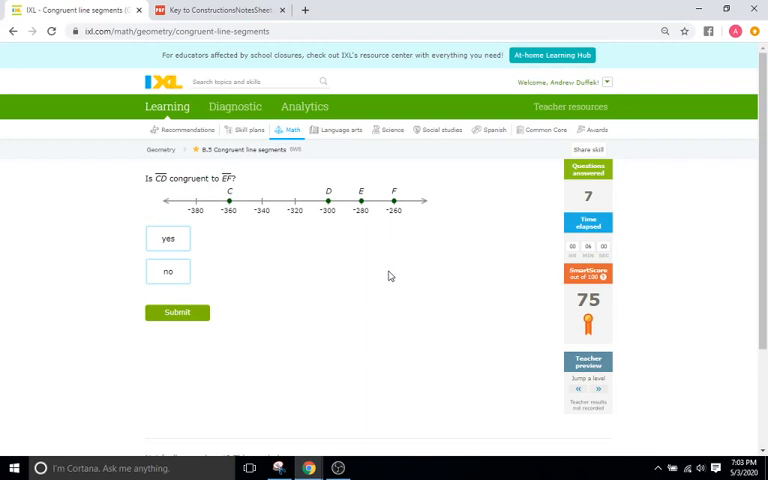
left_click(177, 312)
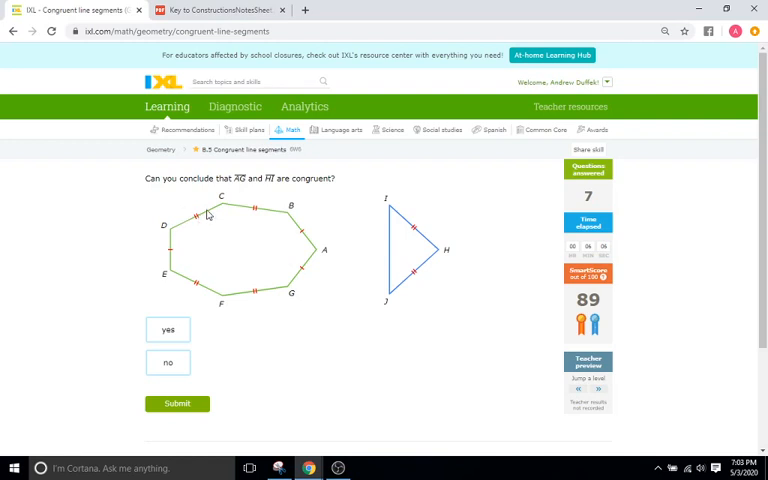
mouse_move(204, 274)
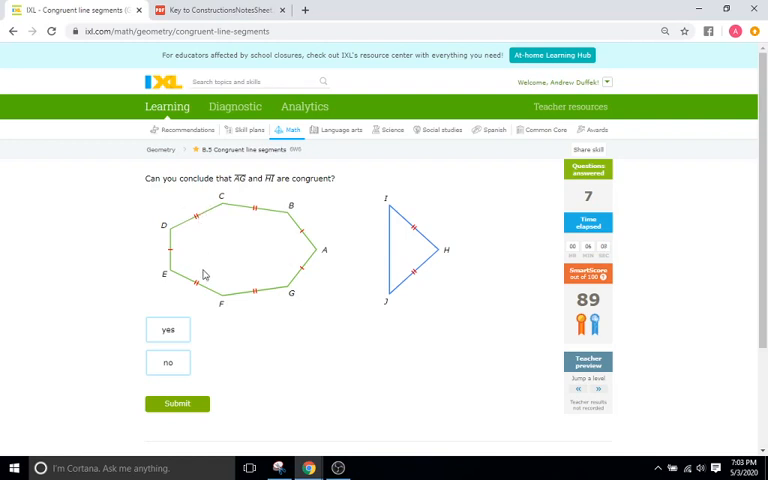
mouse_move(325, 248)
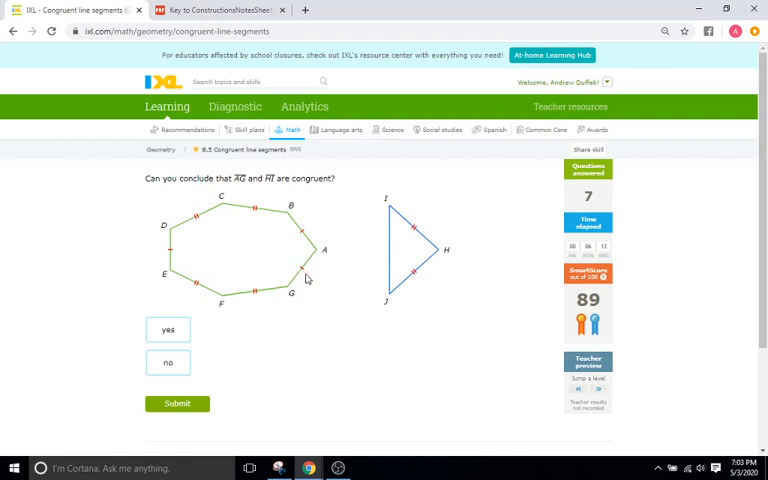
mouse_move(302, 277)
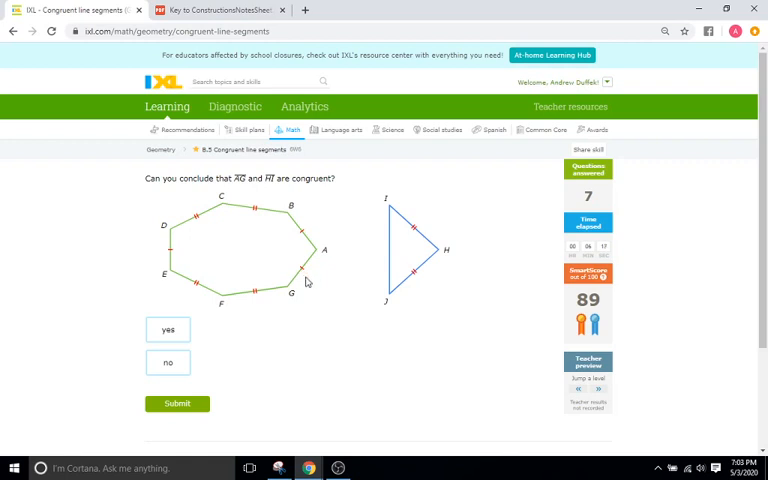
mouse_move(288, 205)
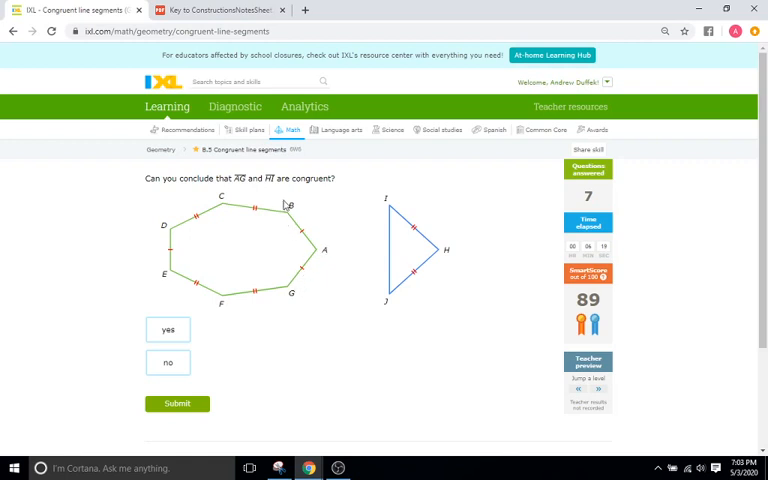
mouse_move(388, 191)
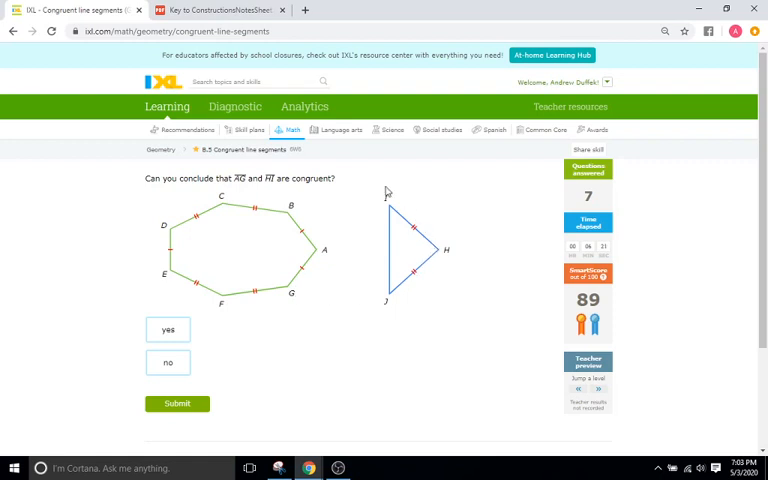
mouse_move(437, 252)
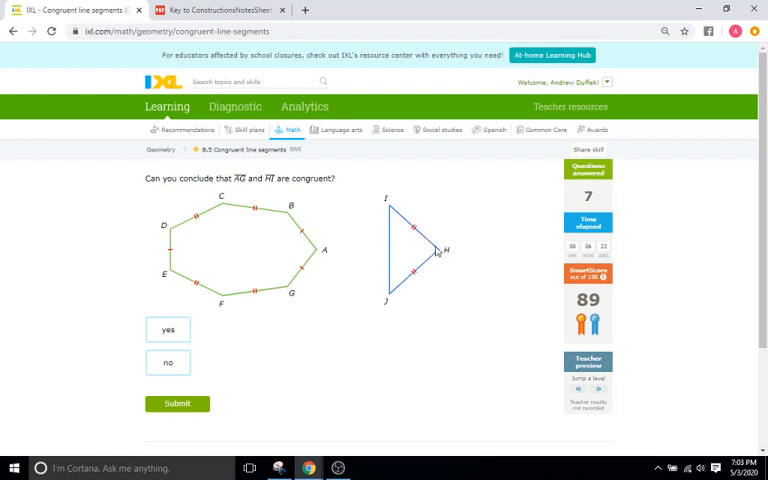
mouse_move(301, 278)
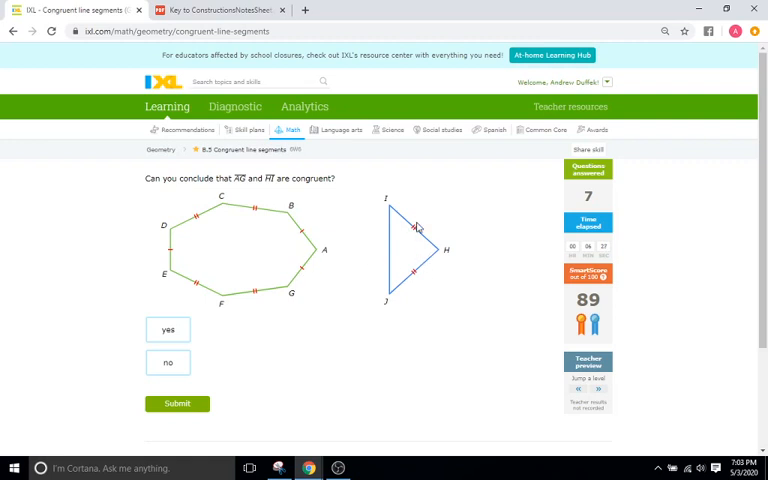
mouse_move(430, 285)
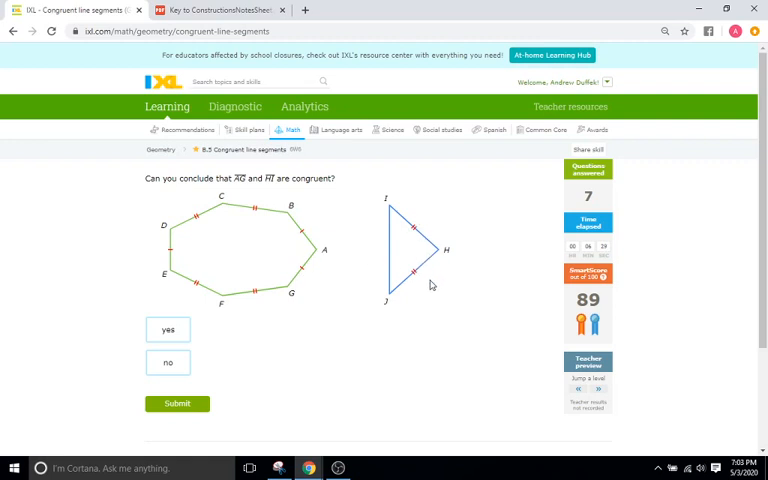
mouse_move(430, 232)
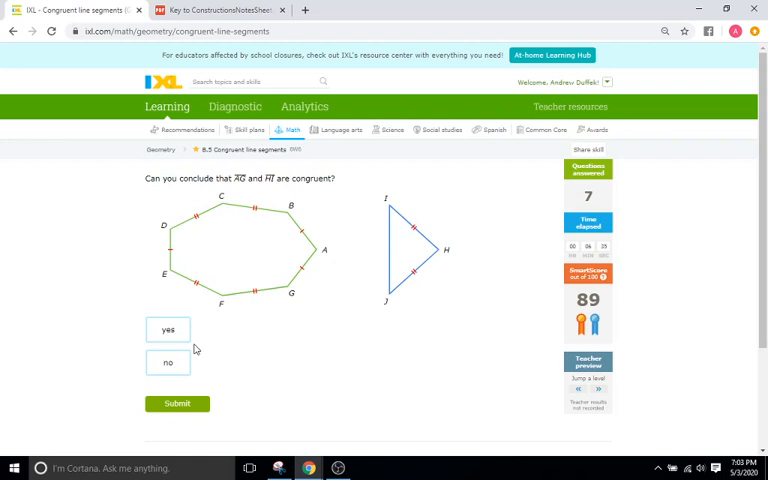
Choose an answer on whether polygon segments AG and HI are congruent
left_click(177, 403)
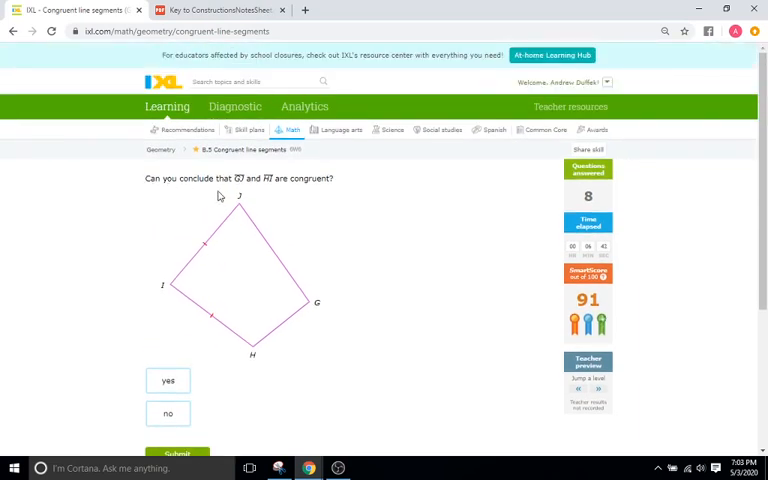
mouse_move(258, 361)
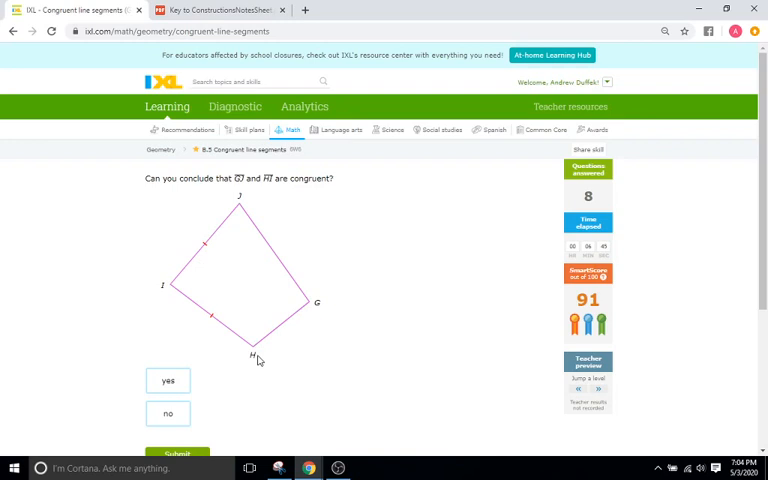
mouse_move(268, 238)
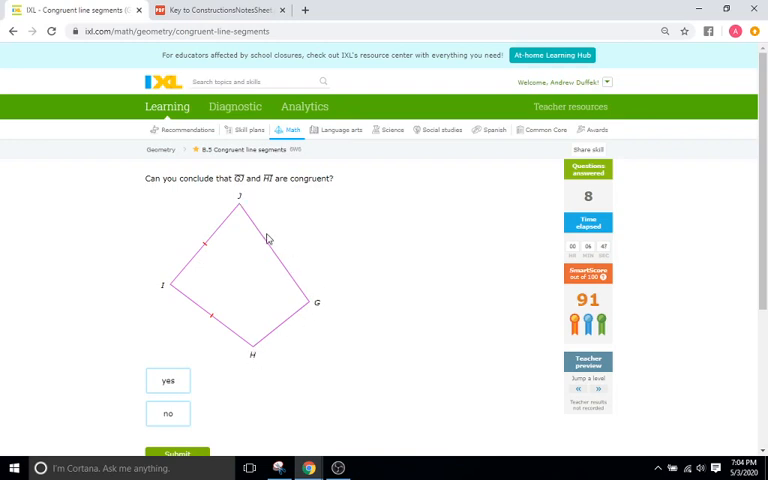
mouse_move(216, 326)
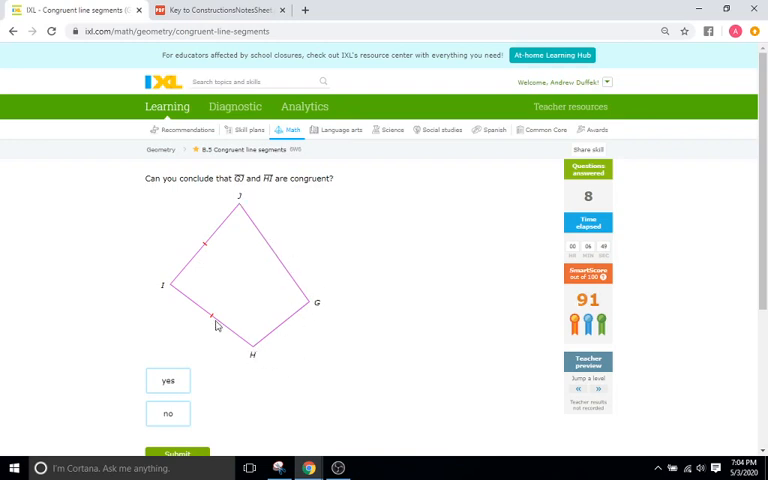
mouse_move(224, 324)
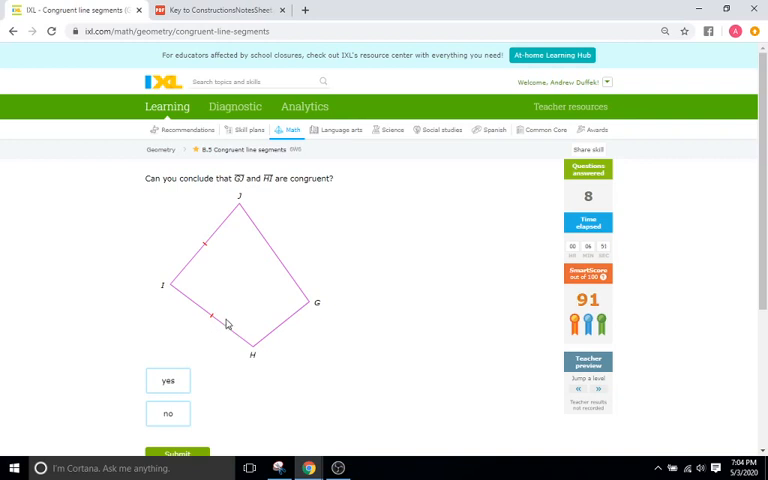